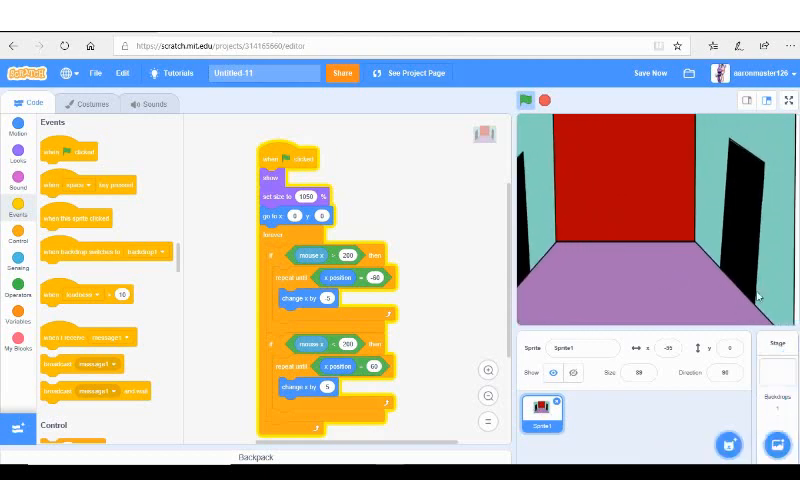
mouse_move(696, 288)
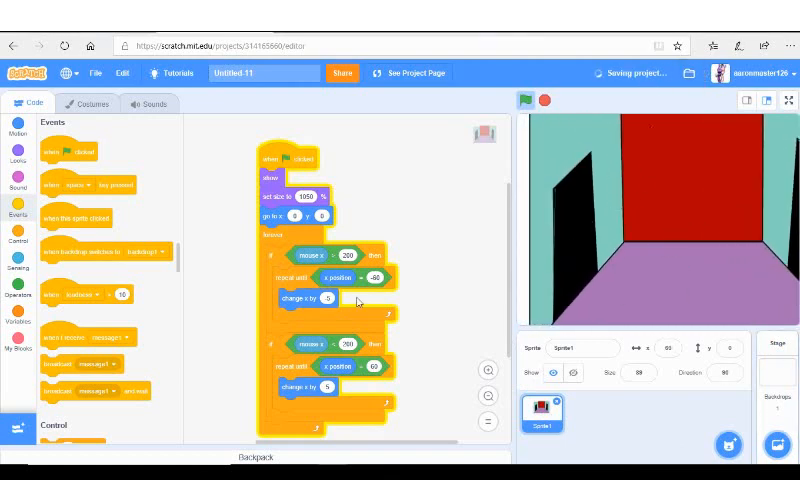
Step: Check the office sprite's costume, return to its scripts and show the Looks block category
click(92, 104)
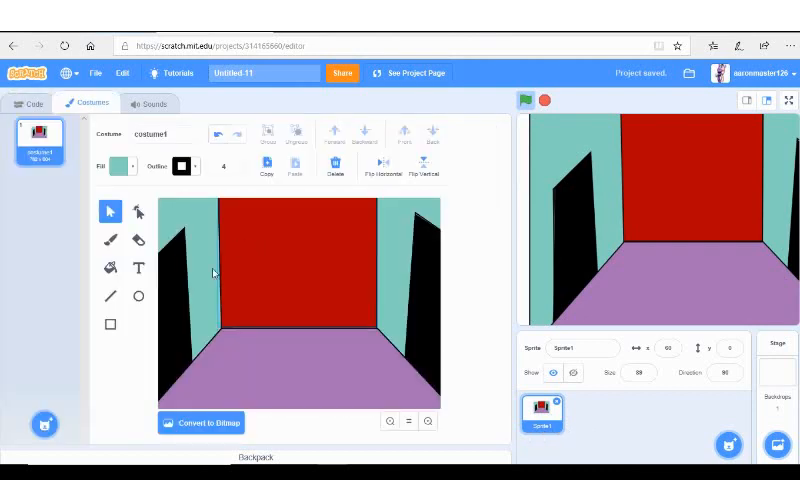
click(32, 104)
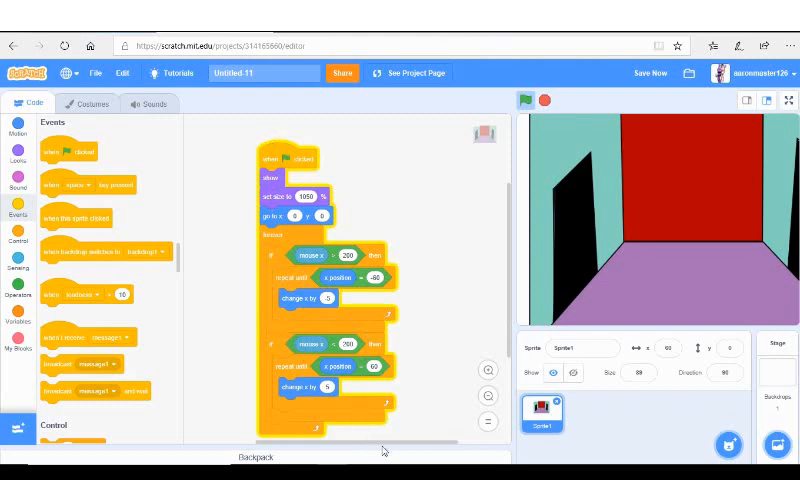
mouse_move(184, 184)
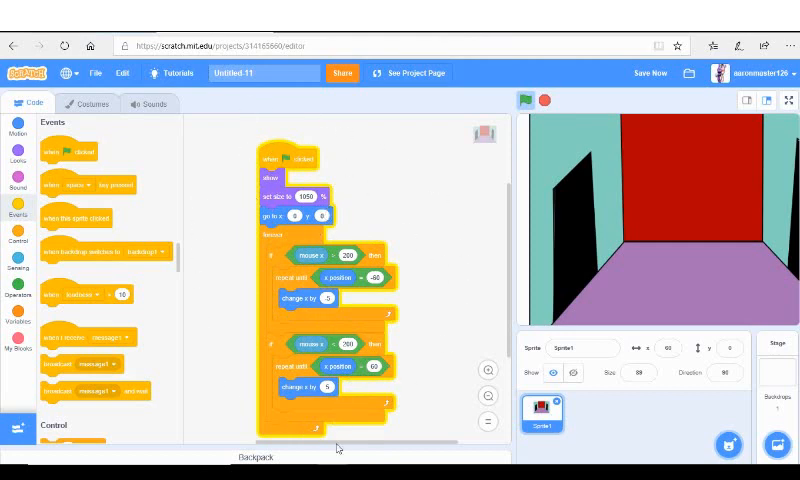
mouse_move(392, 388)
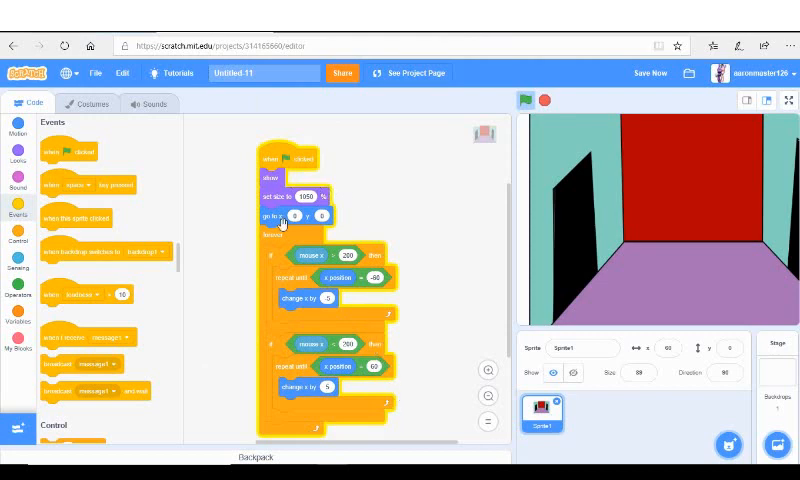
click(292, 216)
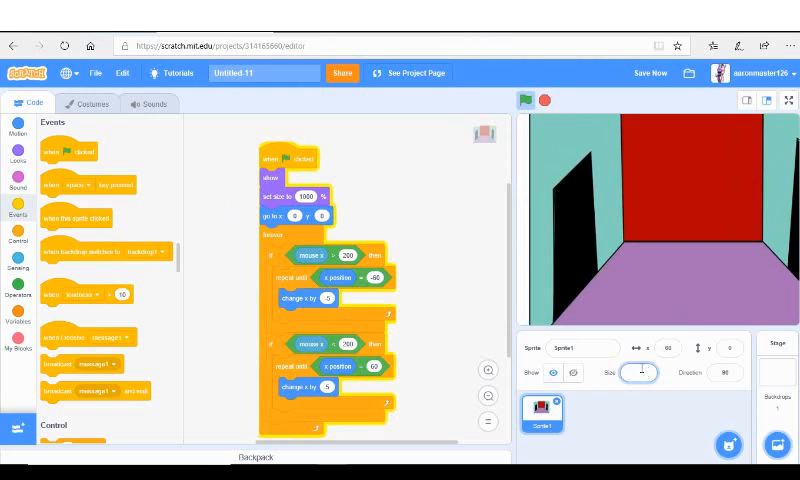
click(638, 372)
text(88)
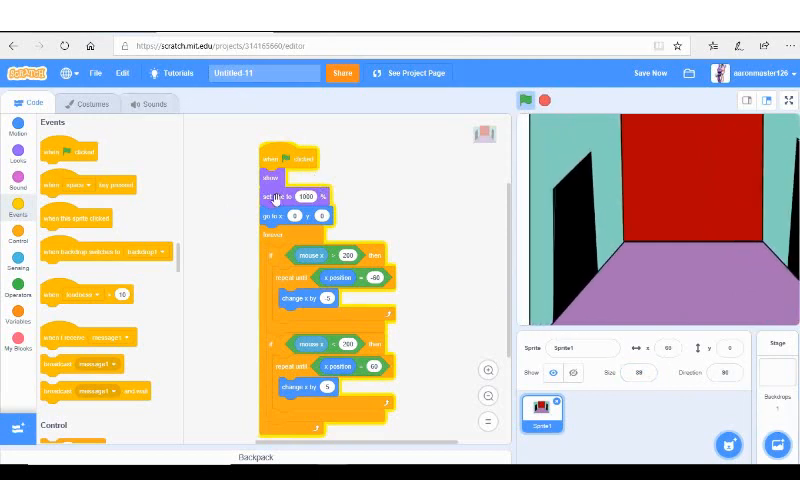
click(18, 180)
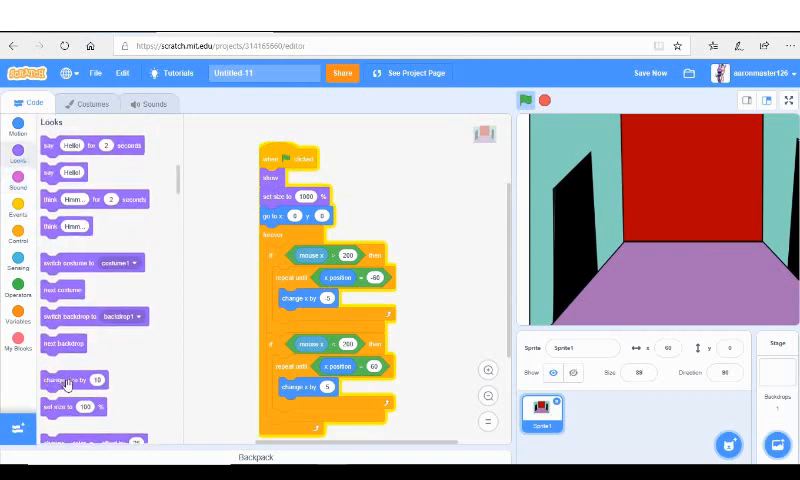
drag(70, 380, 210, 292)
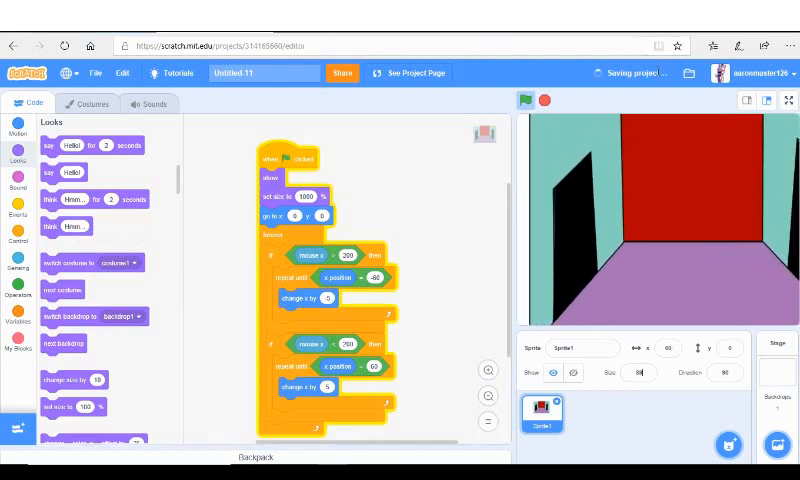
mouse_move(628, 156)
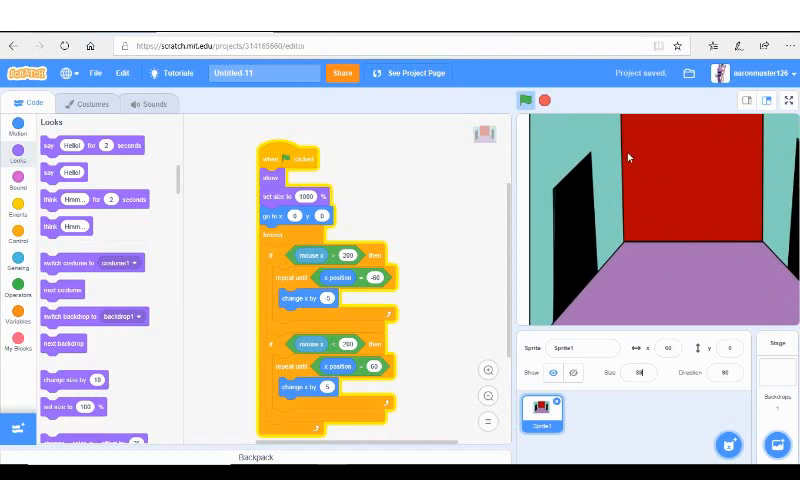